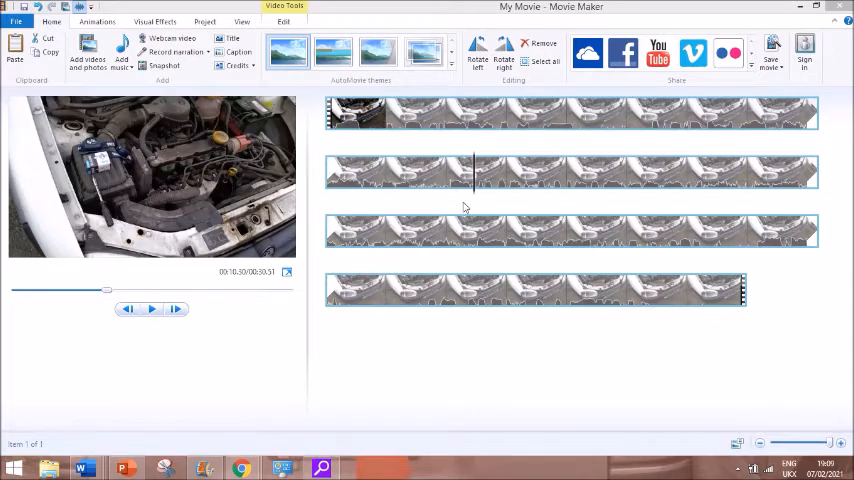
pyautogui.moveTo(378, 238)
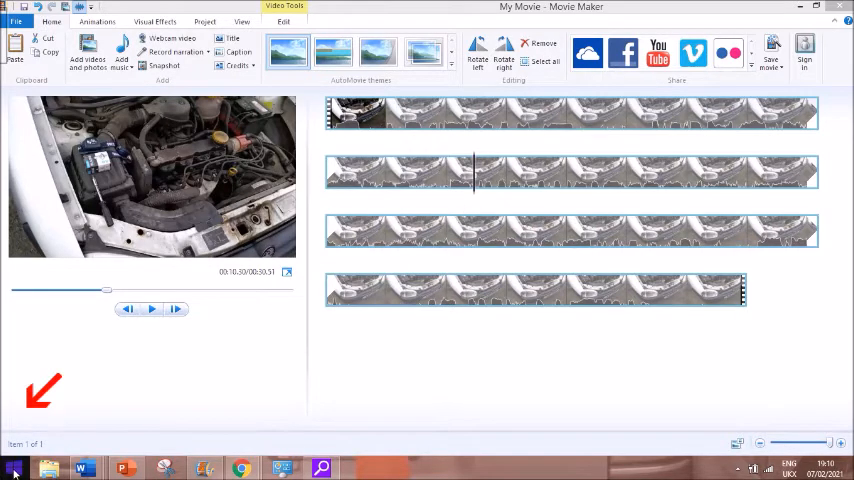
# Step: Bring up the Windows Start screen from the taskbar corner
pyautogui.click(14, 468)
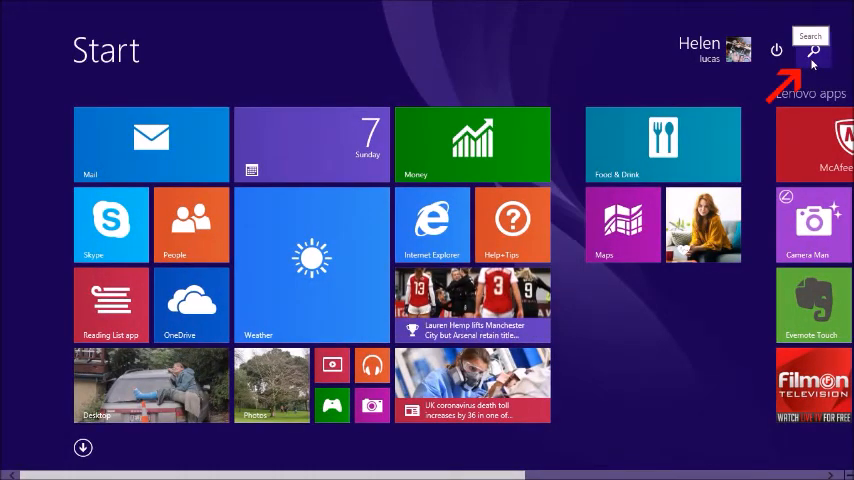
# Step: Search the Start screen for 'services' to list the local services viewer
pyautogui.click(812, 50)
pyautogui.write('s')
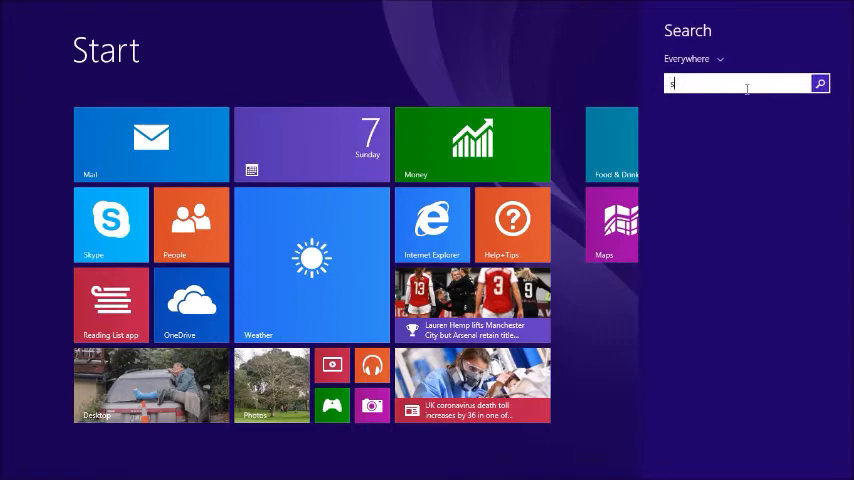
pyautogui.write('ervices')
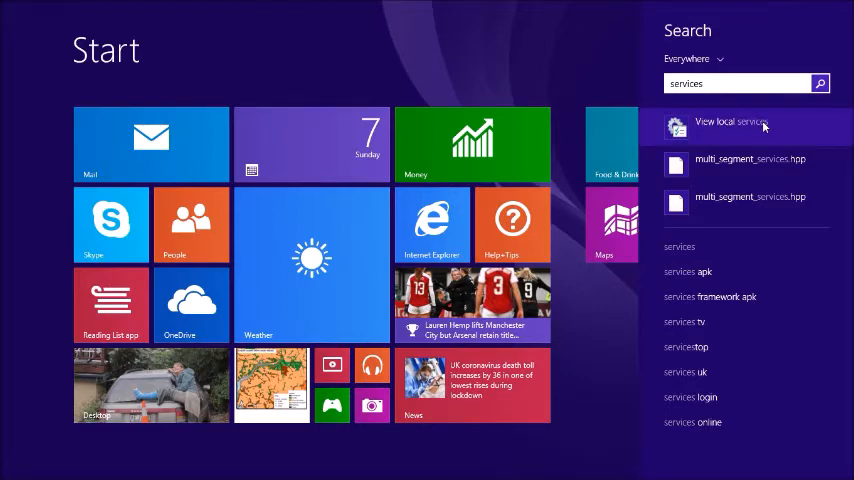
# Step: Open the local services console and select the Windows Audio service
pyautogui.click(710, 122)
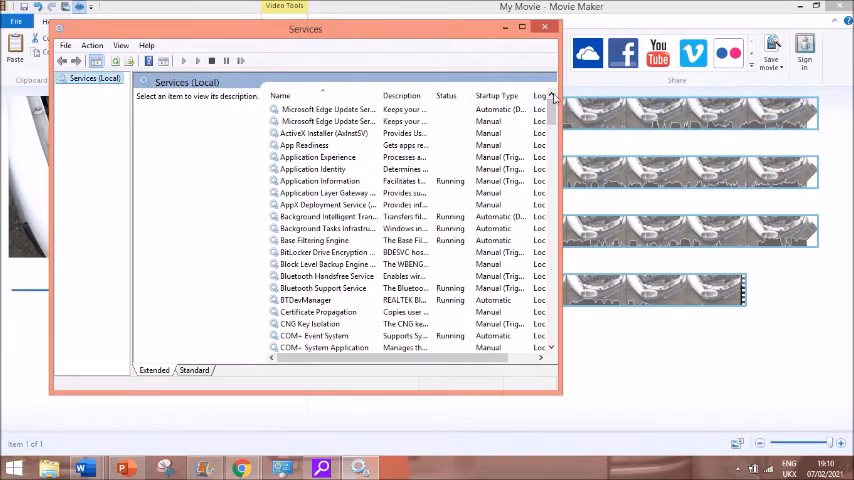
pyautogui.scroll(-3)
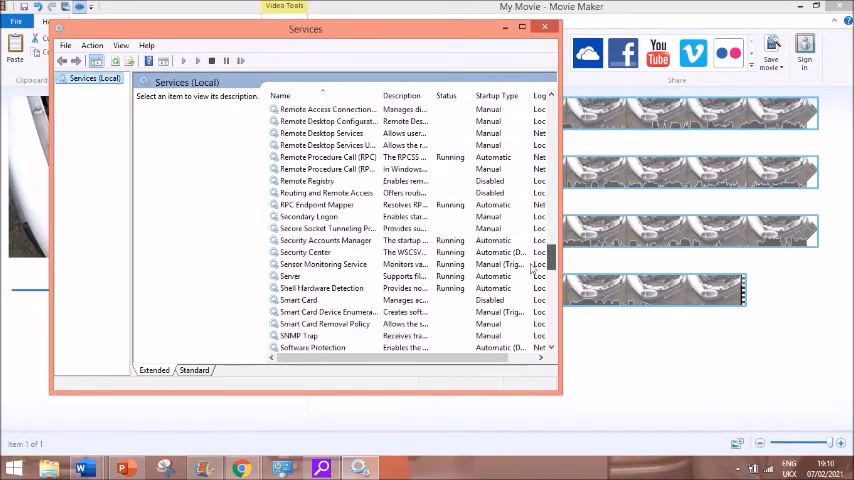
pyautogui.scroll(-3)
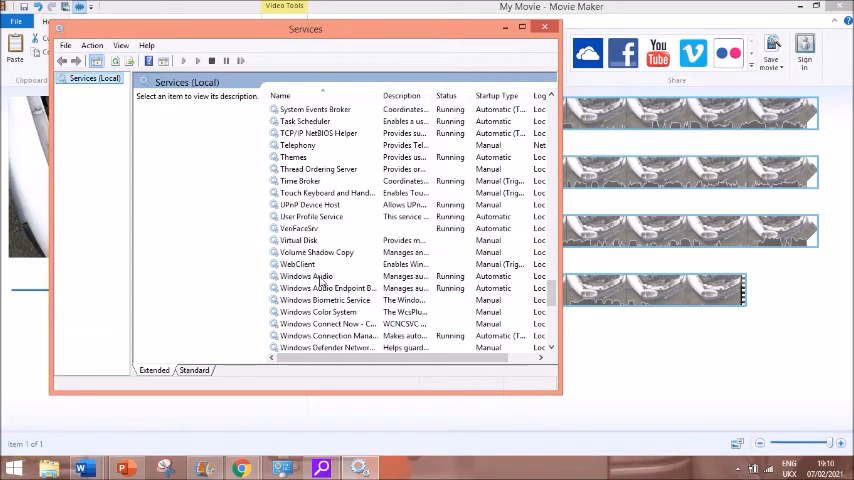
pyautogui.click(308, 276)
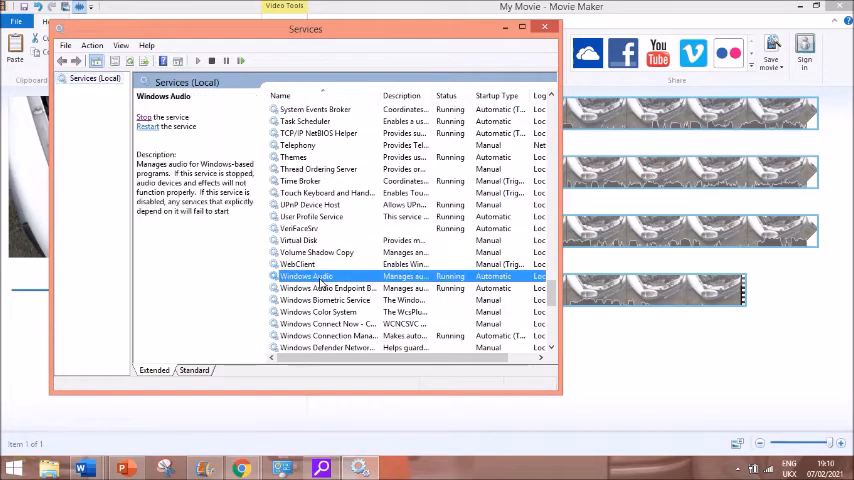